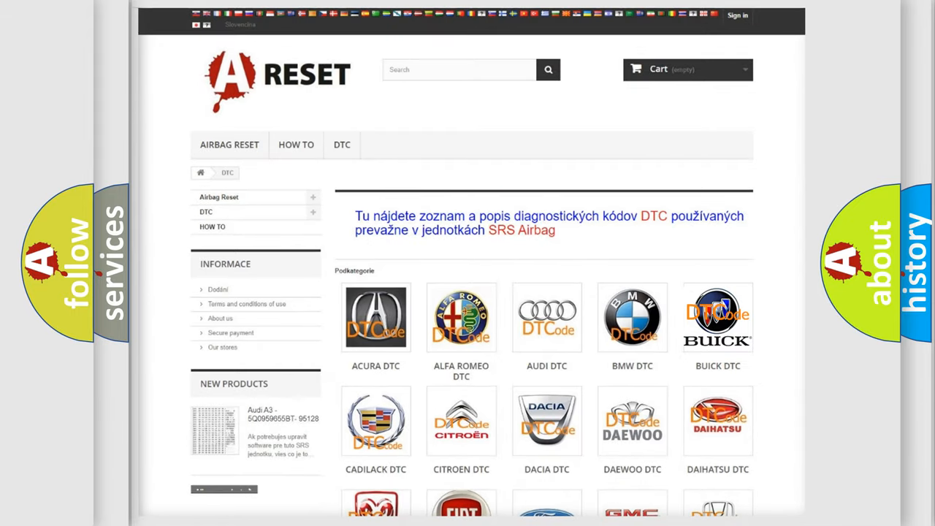
# Step: Open the BUICK DTC tile and browse down its list of airbag diagnostic codes
pyautogui.click(717, 317)
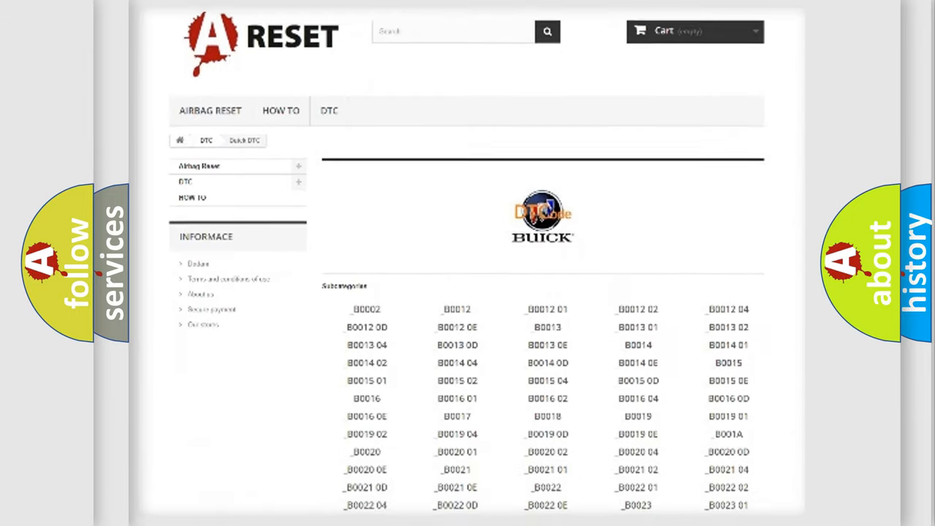
pyautogui.scroll(-3)
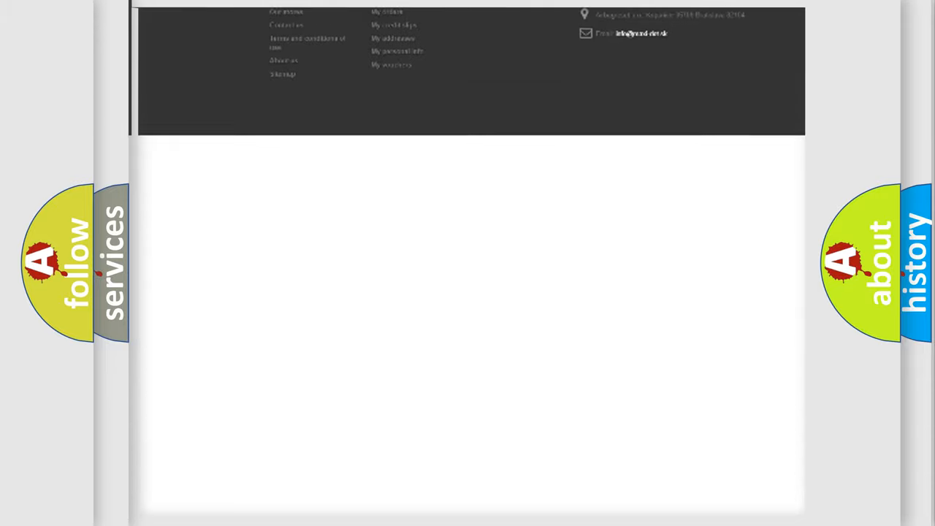
pyautogui.scroll(-3)
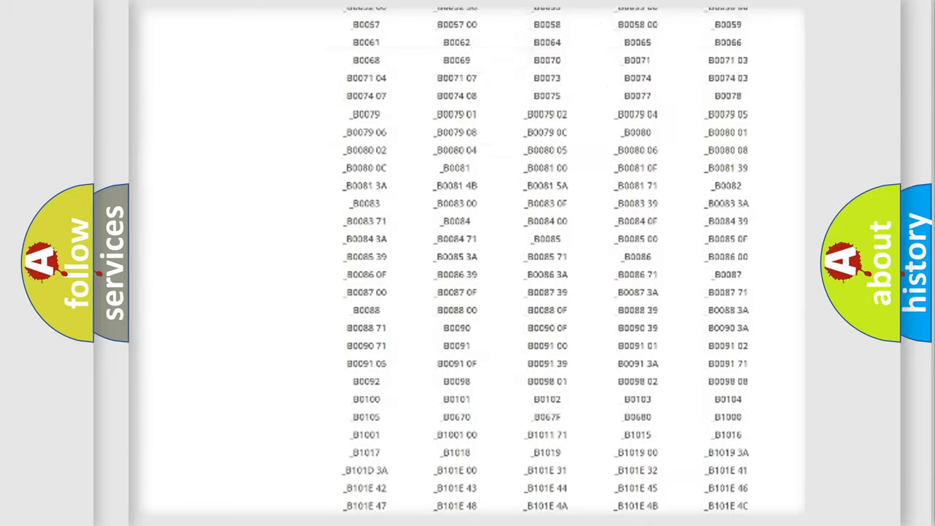